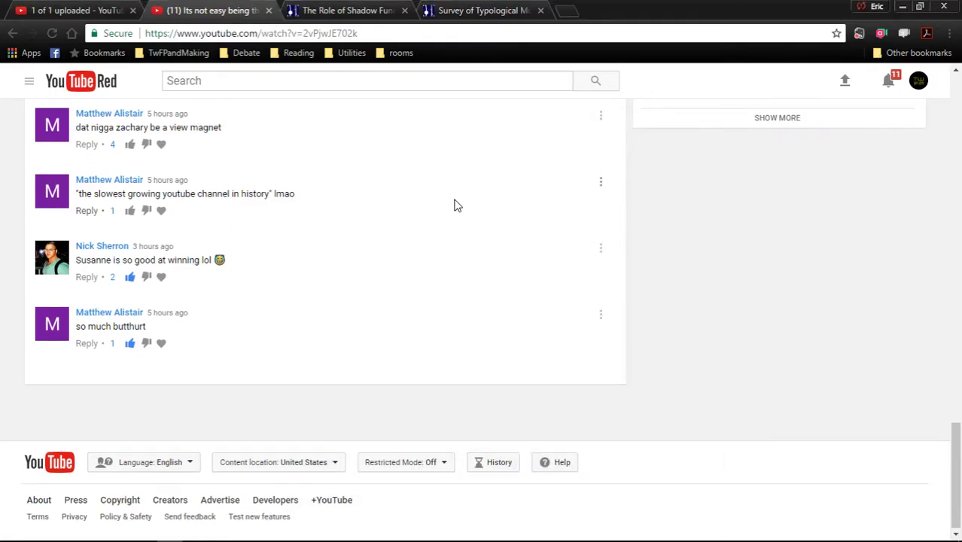
Scroll the YouTube comments up to the pinned comment and the long comment below it.
{"action": "scroll", "scroll_direction": "up", "scroll_amount": 3}
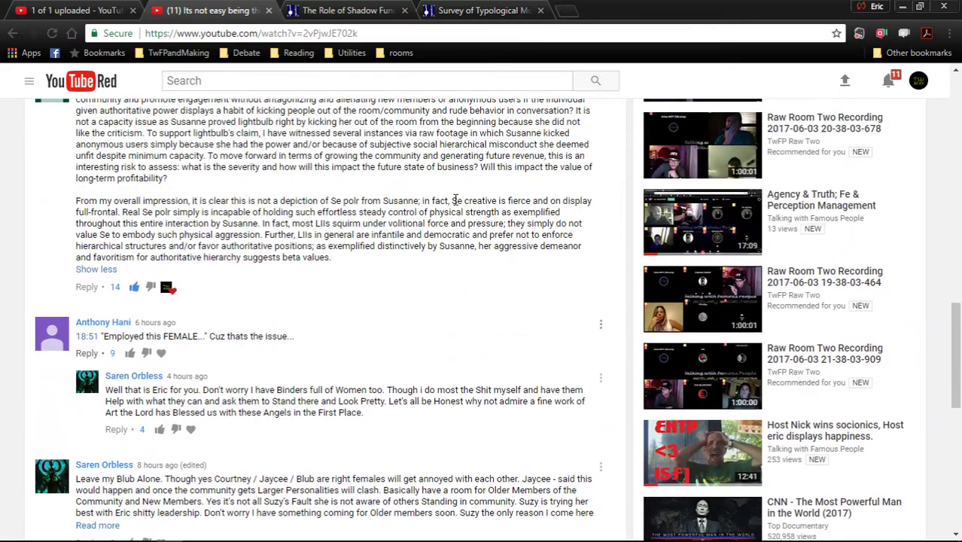
{"action": "scroll", "scroll_direction": "up", "scroll_amount": 3}
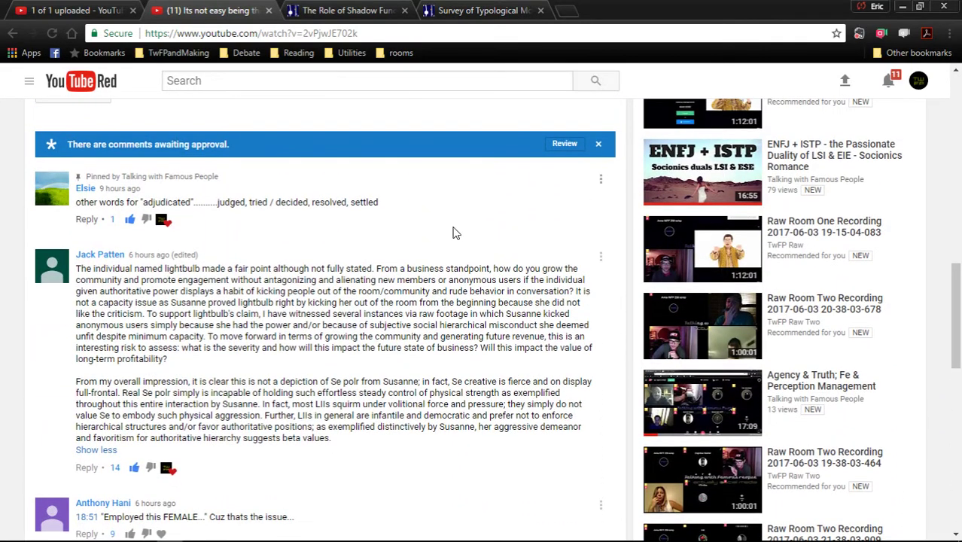
{"action": "scroll", "scroll_direction": "down", "scroll_amount": 3}
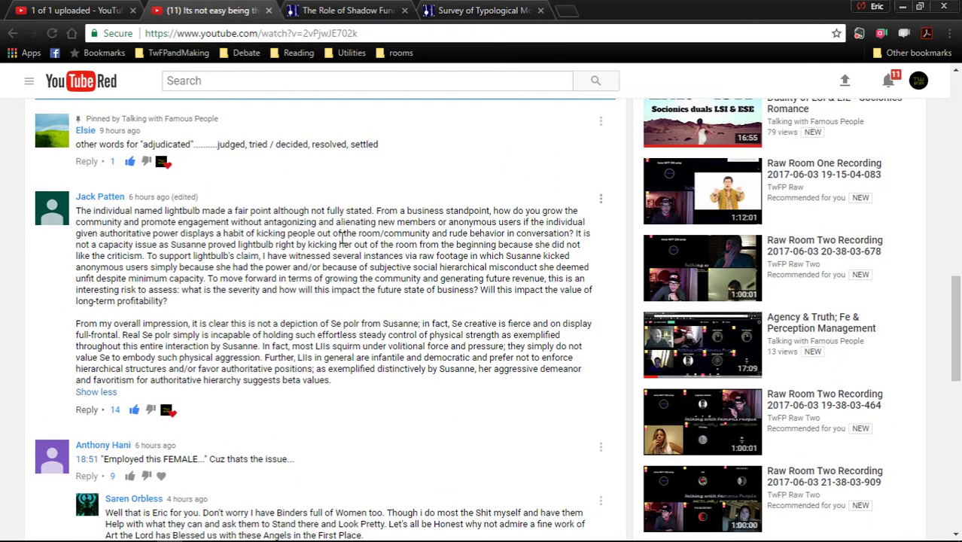
{"action": "mouse_move", "coordinate": [216, 214]}
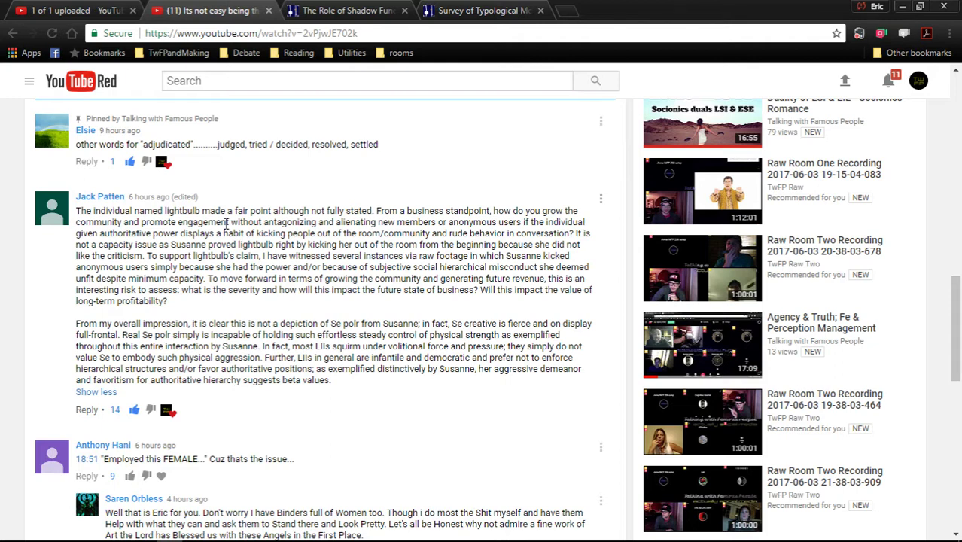
{"action": "mouse_move", "coordinate": [475, 10]}
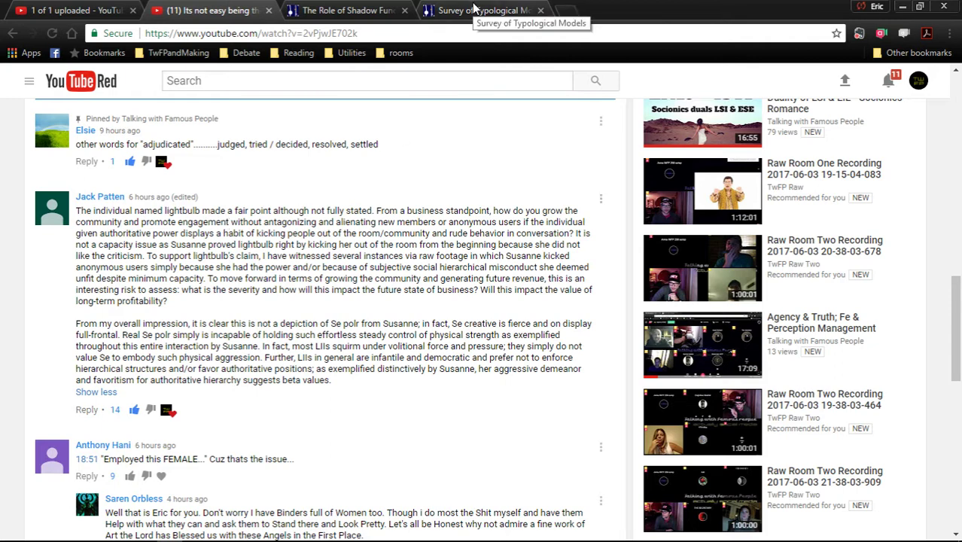
Open the hosteric room from the rooms bookmarks in the Survey tab, then return to YouTube.
{"action": "left_click", "coordinate": [482, 10]}
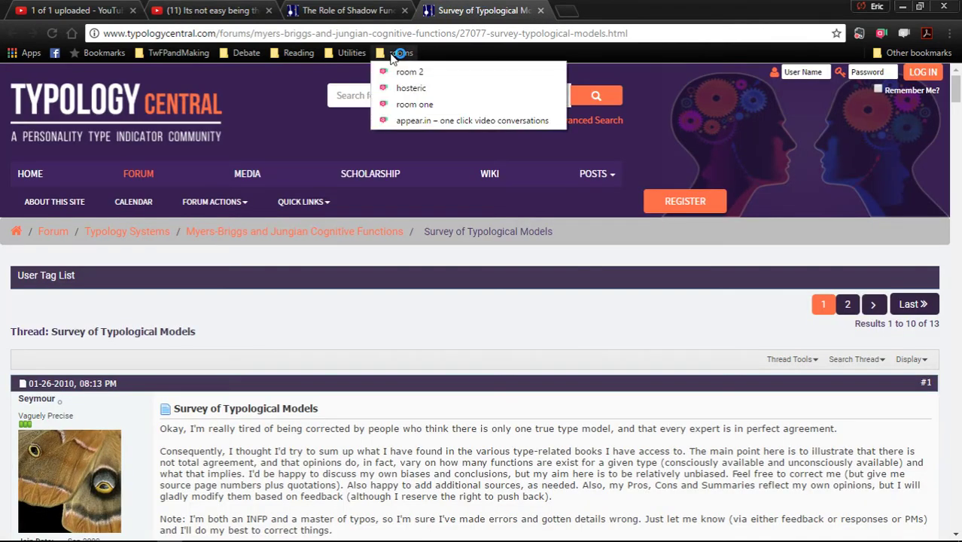
{"action": "left_click", "coordinate": [411, 88]}
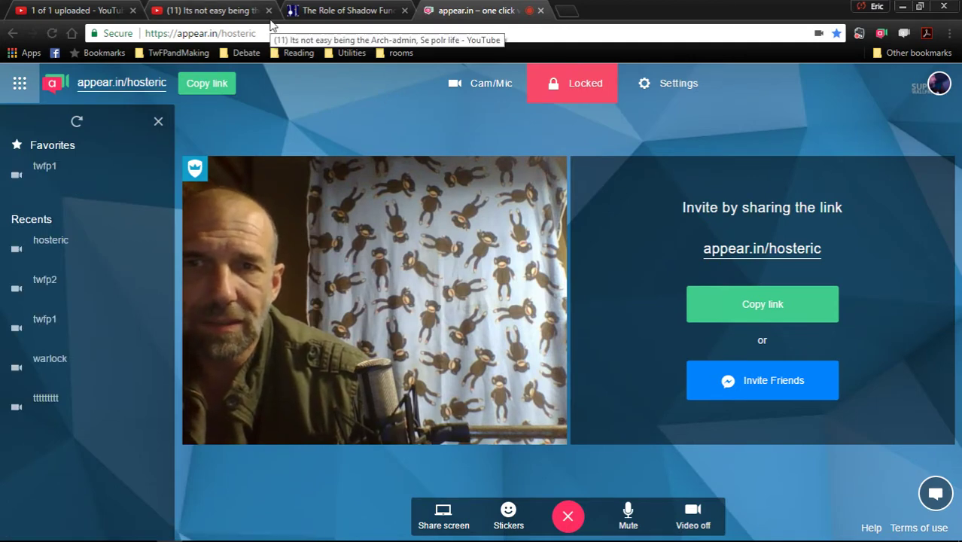
{"action": "left_click", "coordinate": [210, 10]}
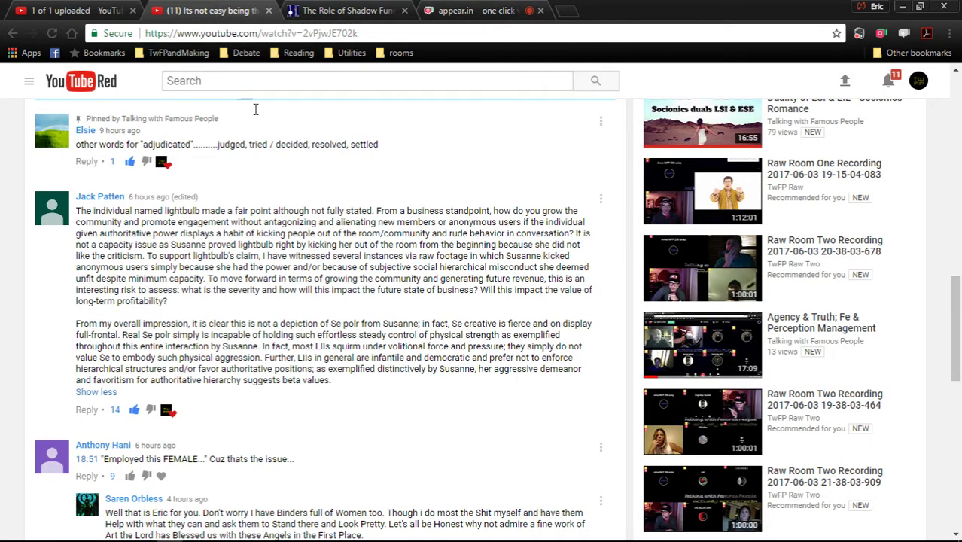
{"action": "mouse_move", "coordinate": [307, 238]}
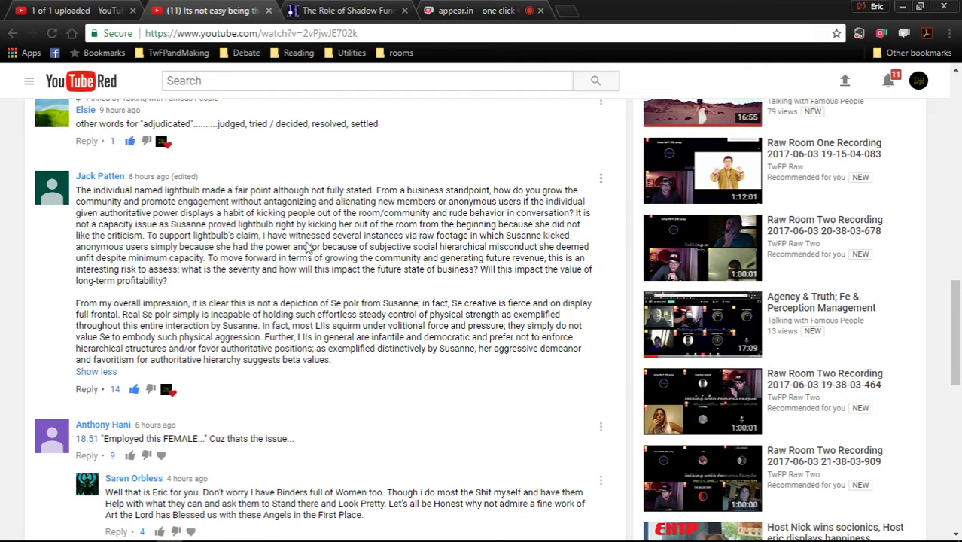
{"action": "right_click", "coordinate": [307, 247]}
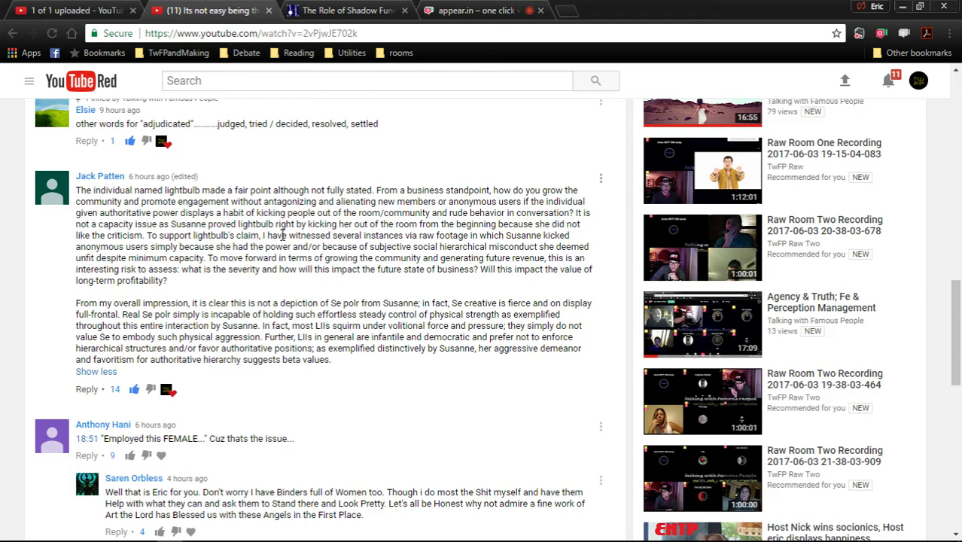
{"action": "mouse_move", "coordinate": [478, 11]}
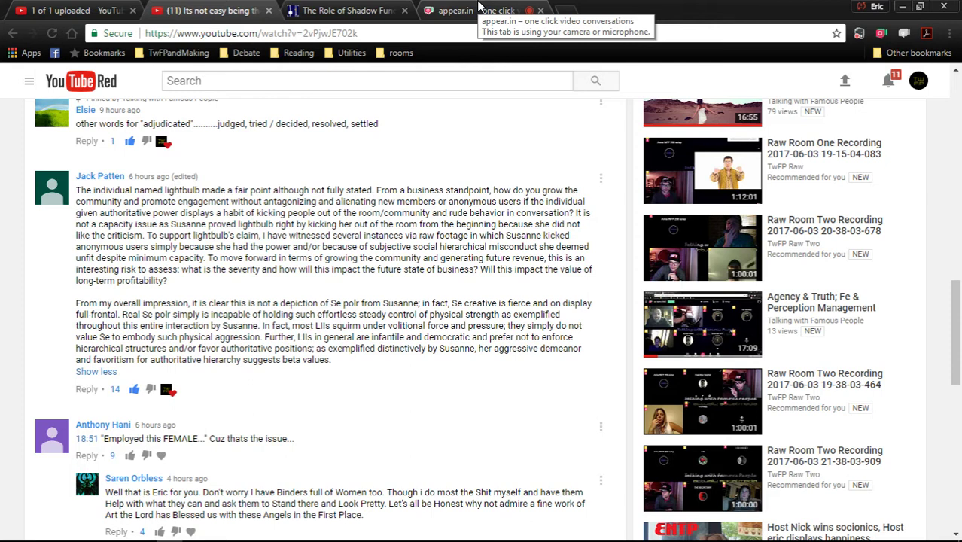
Switch to the appear.in tab showing the hosteric room with the live camera.
{"action": "left_click", "coordinate": [456, 10]}
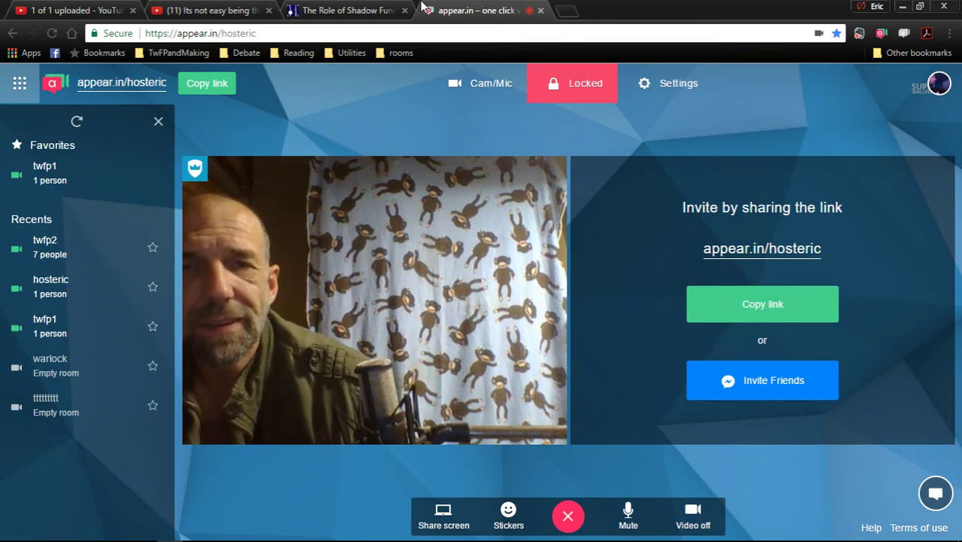
{"action": "left_click", "coordinate": [211, 10]}
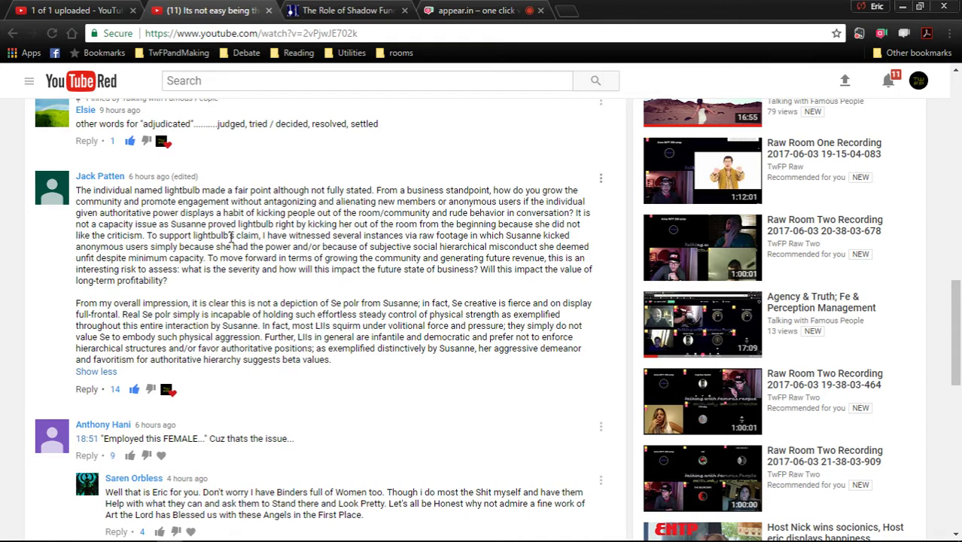
{"action": "mouse_move", "coordinate": [576, 224]}
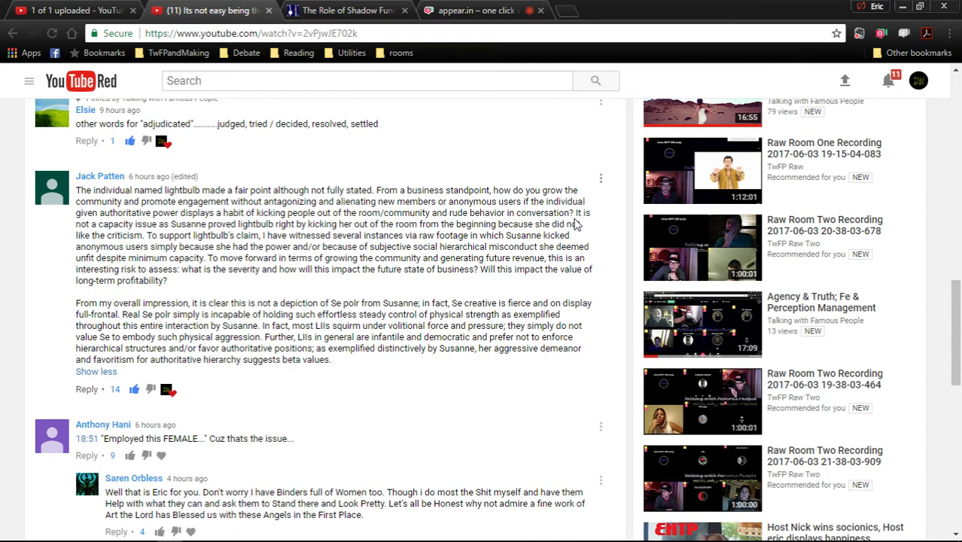
{"action": "mouse_move", "coordinate": [574, 222]}
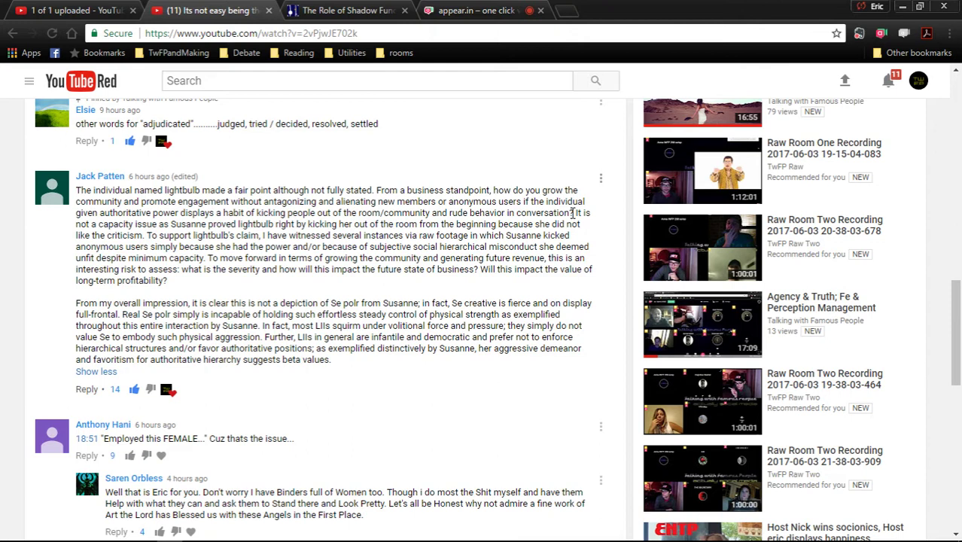
{"action": "mouse_move", "coordinate": [583, 27]}
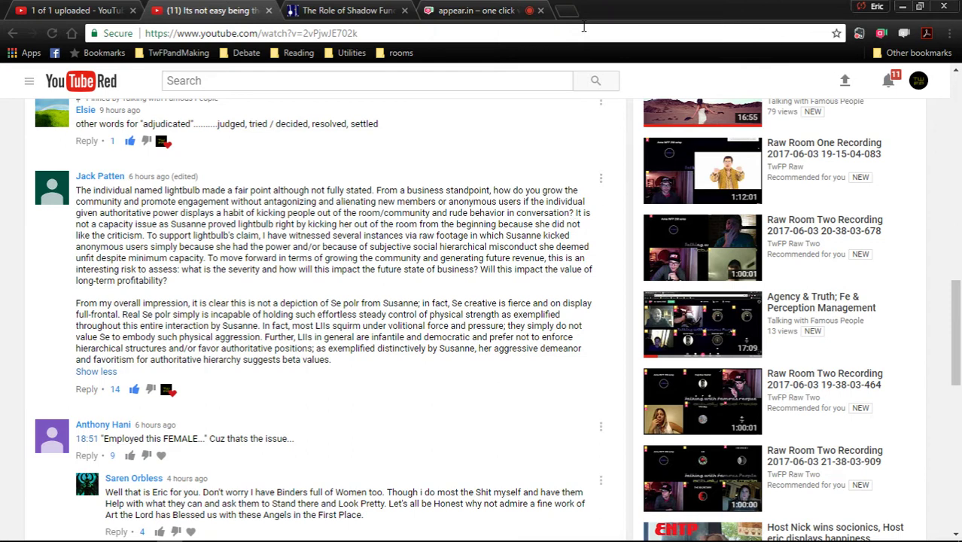
Switch to the appear.in tab with the hosteric room and its room list.
{"action": "left_click", "coordinate": [481, 11]}
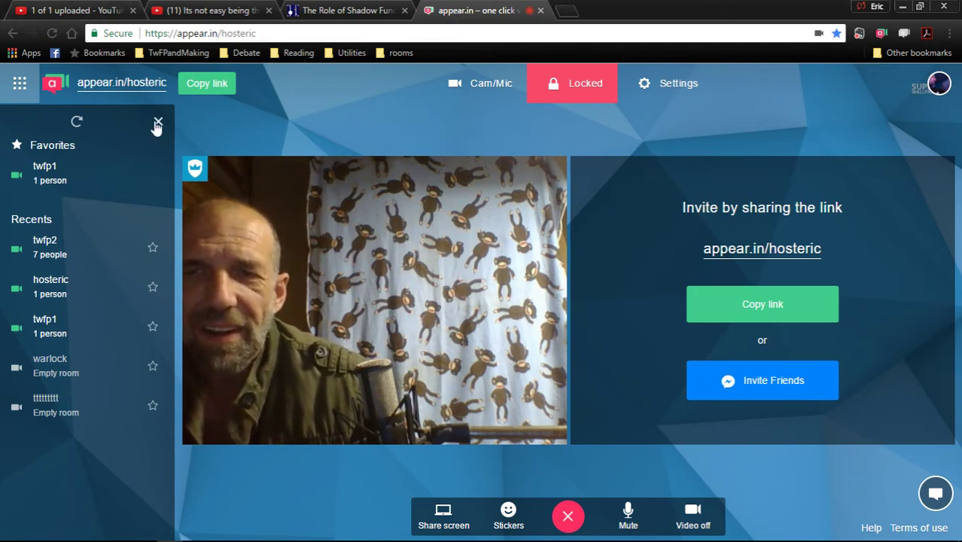
Close the room list, talk on camera, then restore OBS Studio from the taskbar.
{"action": "left_click", "coordinate": [158, 122]}
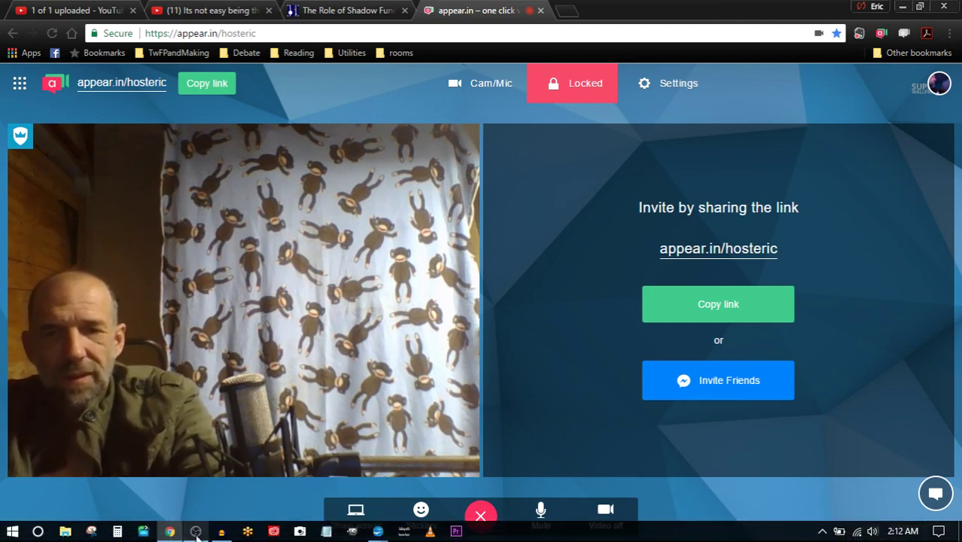
{"action": "mouse_move", "coordinate": [195, 531]}
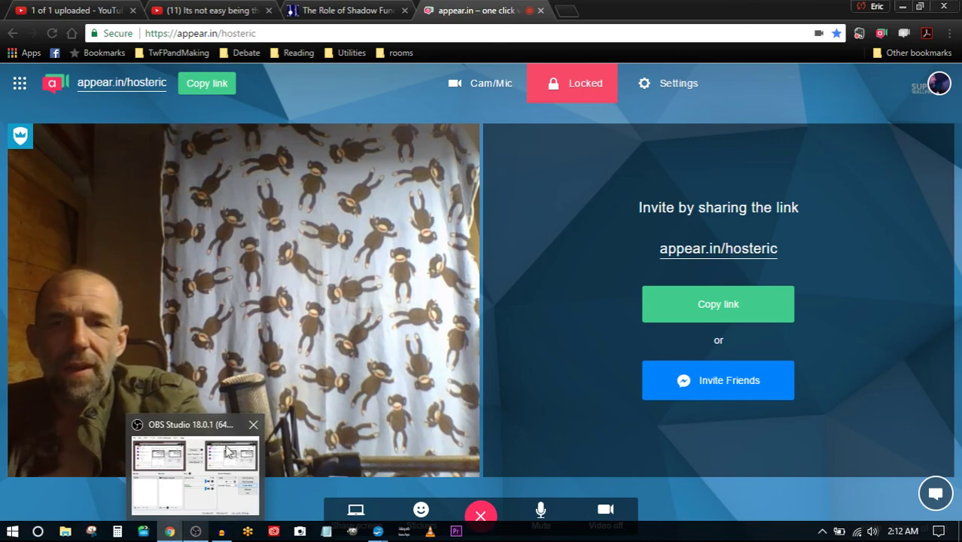
{"action": "left_click", "coordinate": [195, 474]}
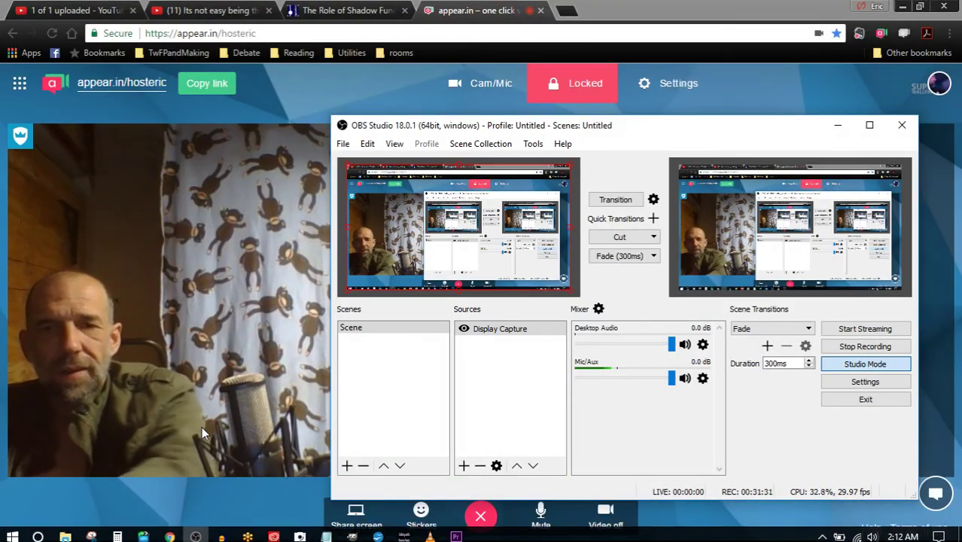